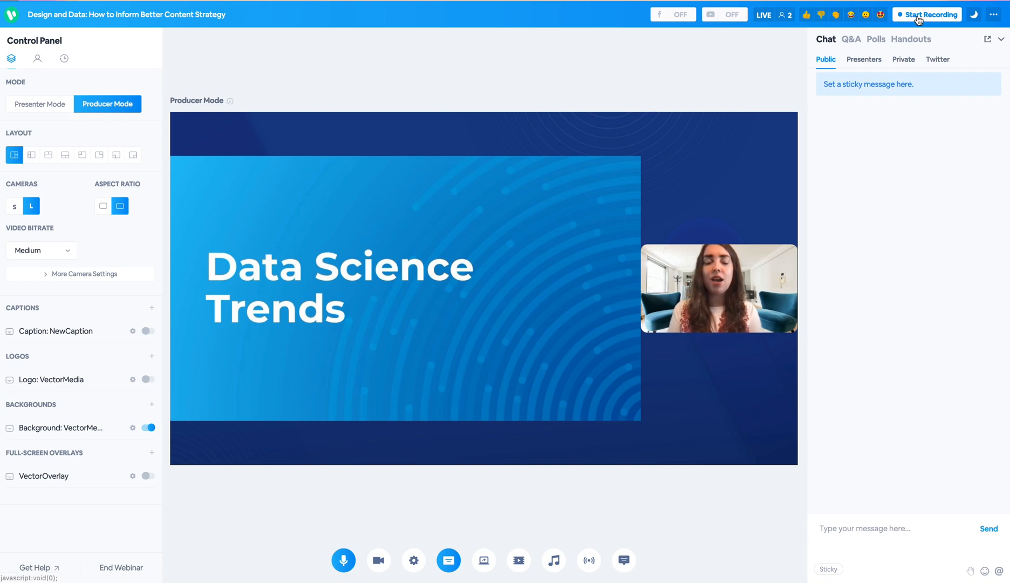
{"action": "mouse_move", "coordinate": [974, 14]}
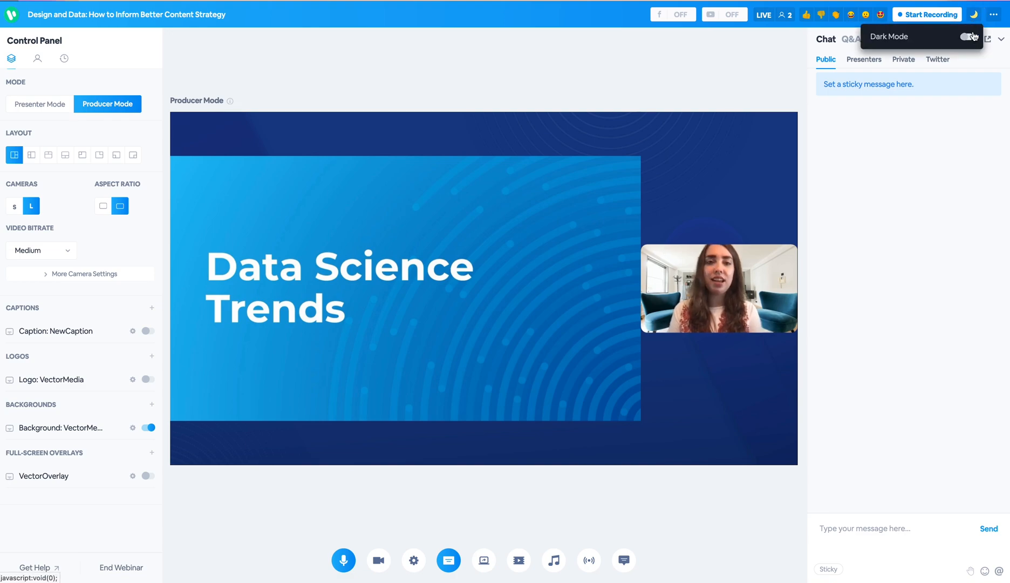
Toggle the studio dark mode on and off, then set the presenter camera to small (S).
{"action": "left_click", "coordinate": [968, 36]}
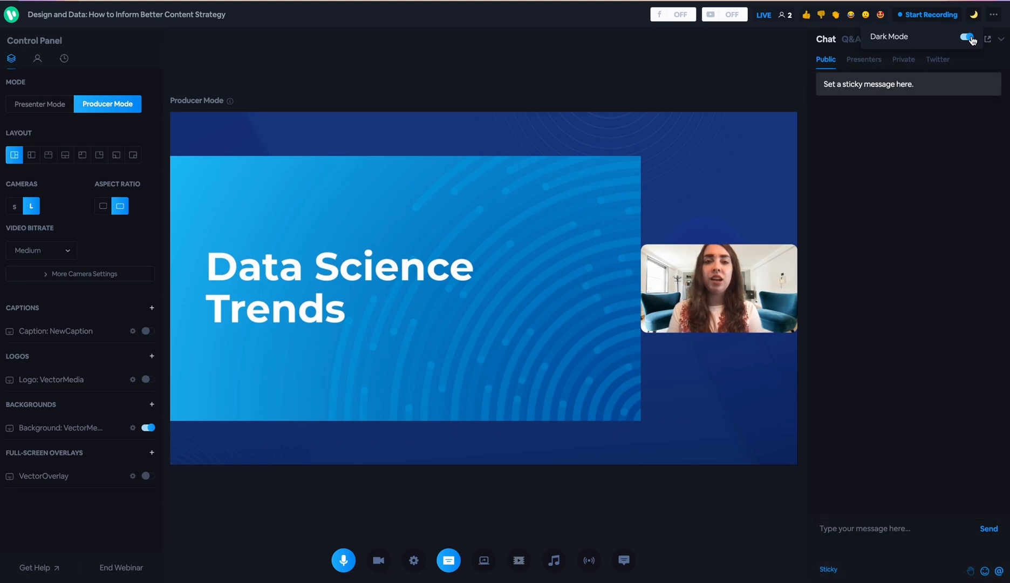
{"action": "left_click", "coordinate": [965, 37]}
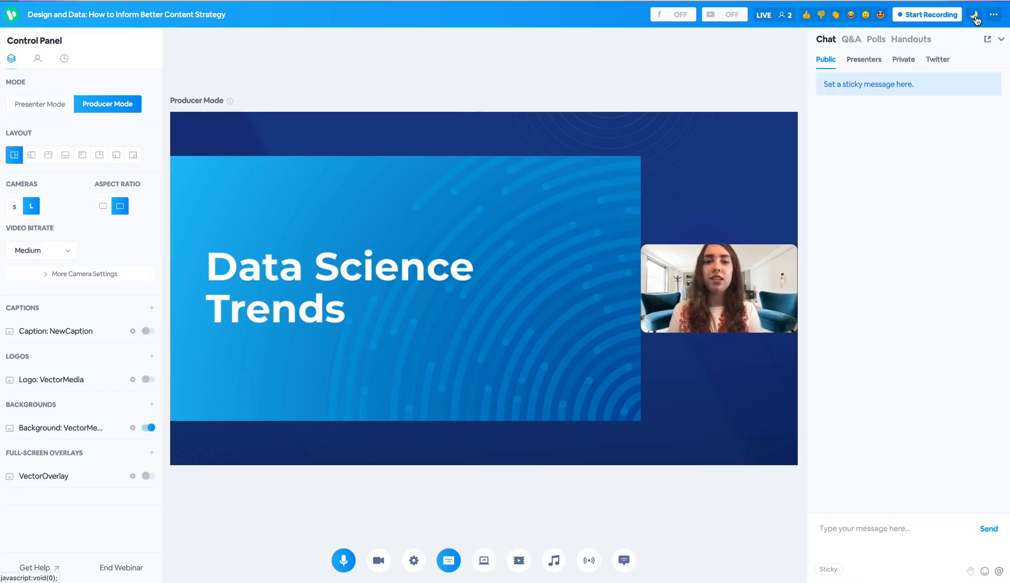
{"action": "left_click", "coordinate": [13, 206]}
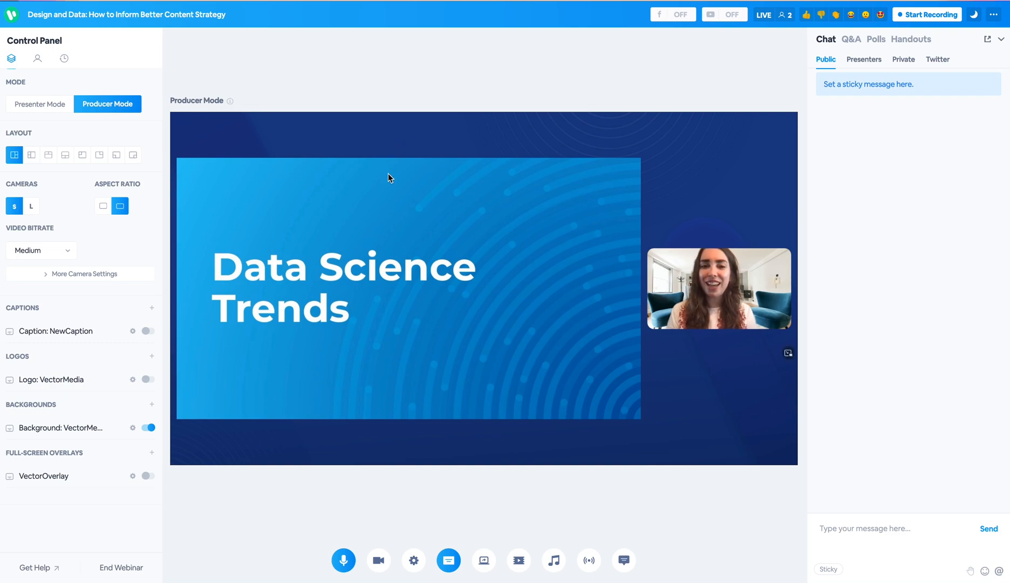
{"action": "mouse_move", "coordinate": [376, 180]}
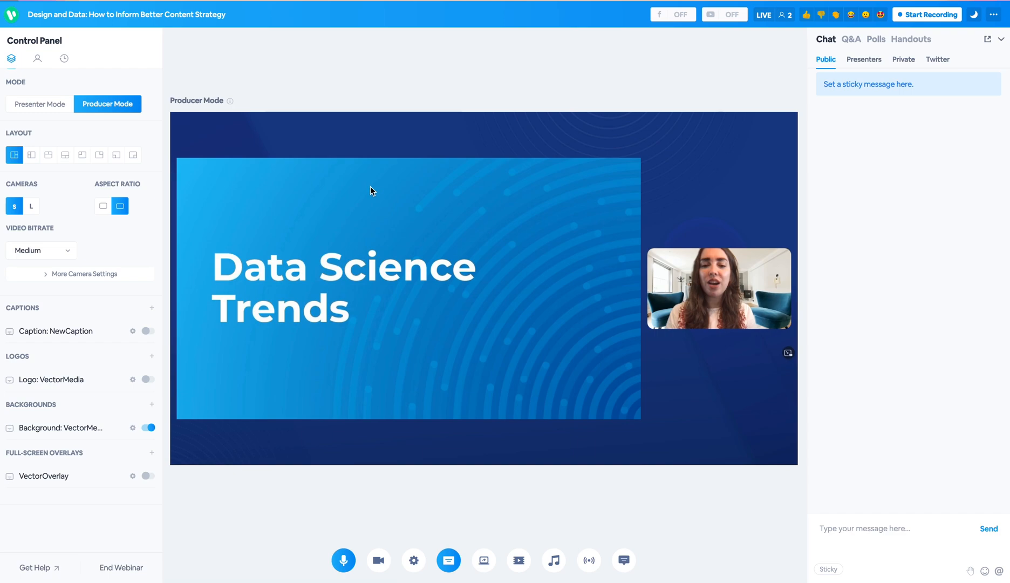
{"action": "mouse_move", "coordinate": [367, 199]}
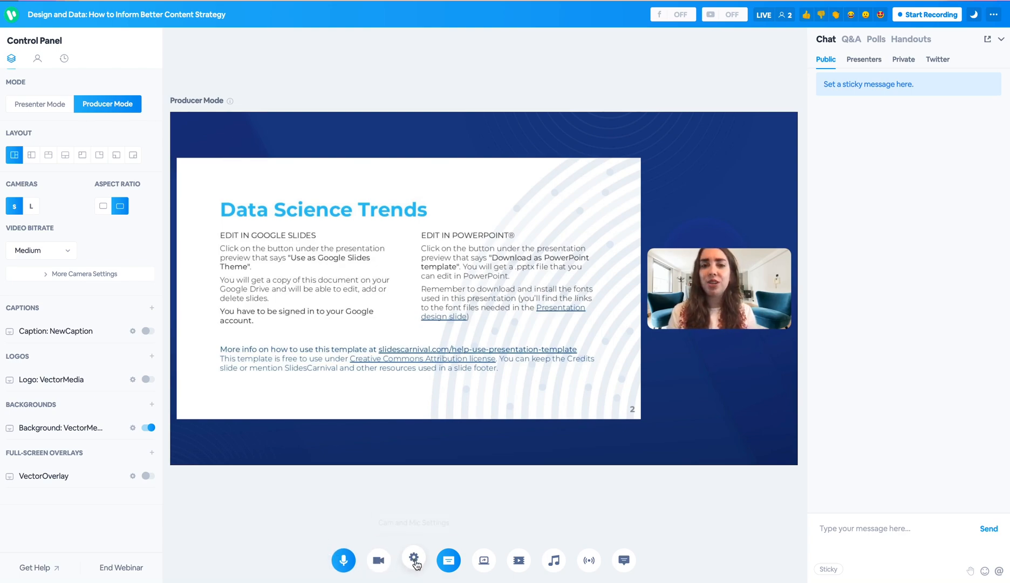
{"action": "mouse_move", "coordinate": [413, 557]}
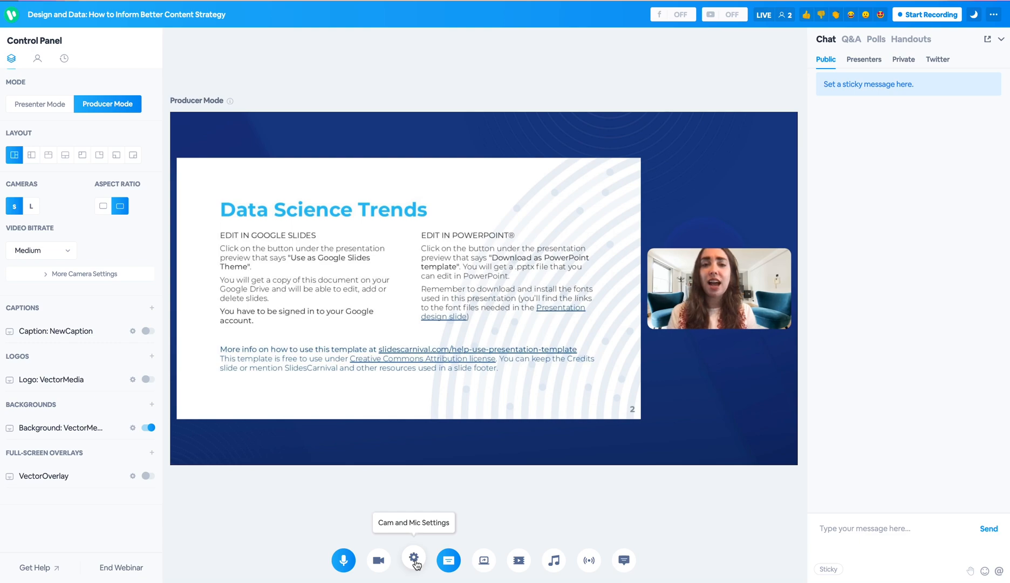
{"action": "left_click", "coordinate": [448, 558]}
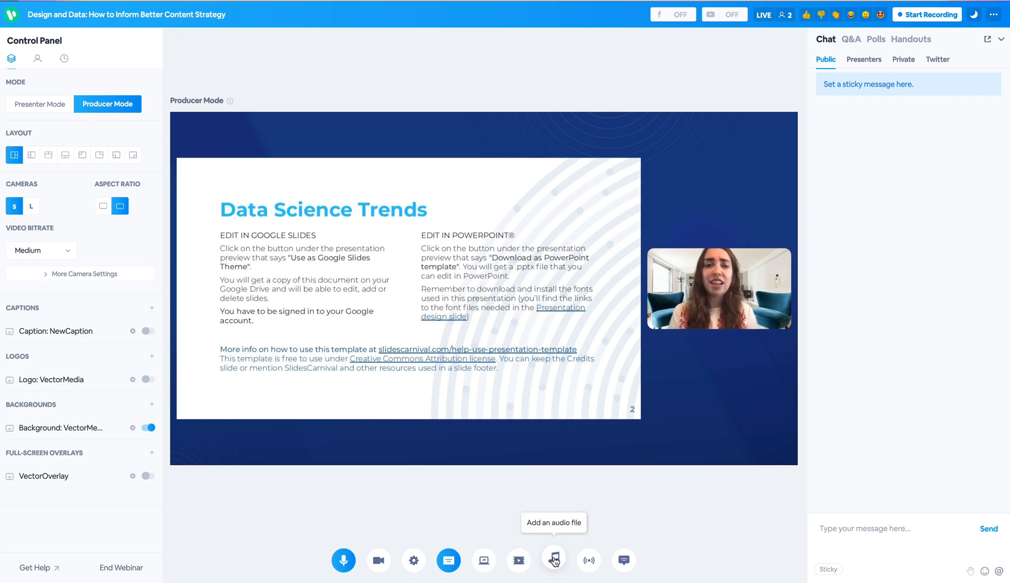
{"action": "mouse_move", "coordinate": [588, 558]}
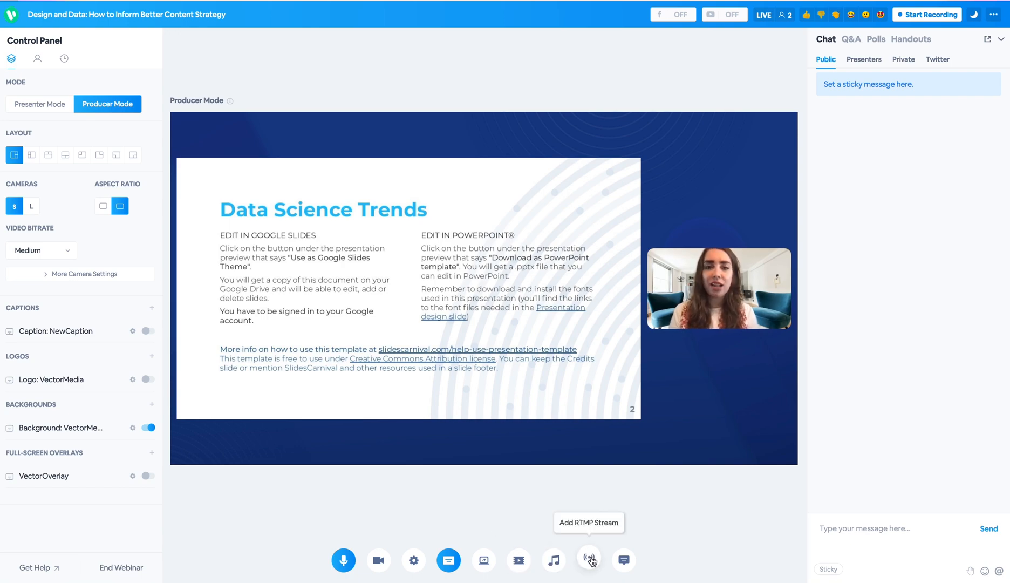
{"action": "left_click", "coordinate": [588, 559]}
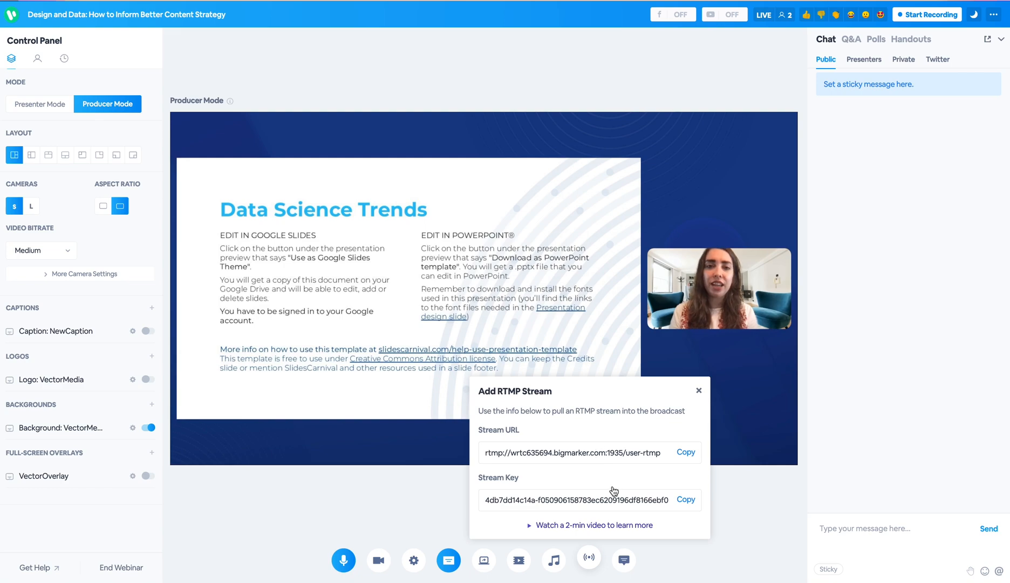
{"action": "left_click", "coordinate": [698, 390]}
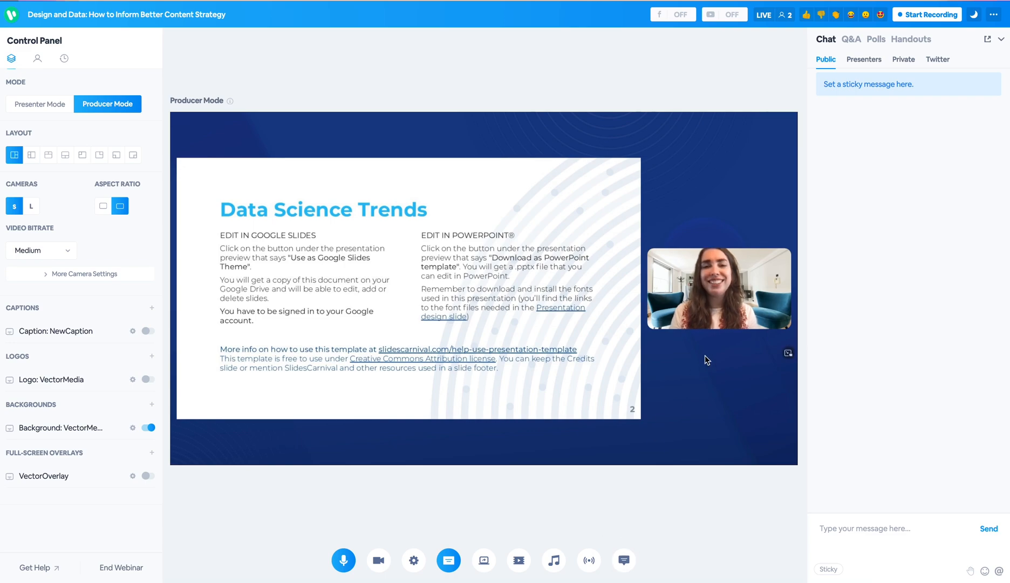
{"action": "mouse_move", "coordinate": [622, 558]}
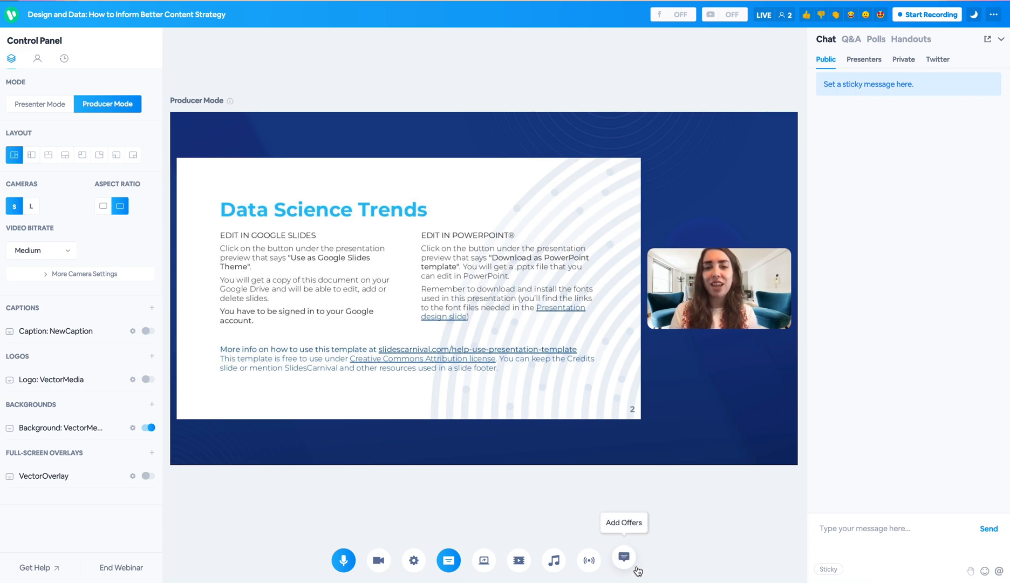
{"action": "mouse_move", "coordinate": [797, 441]}
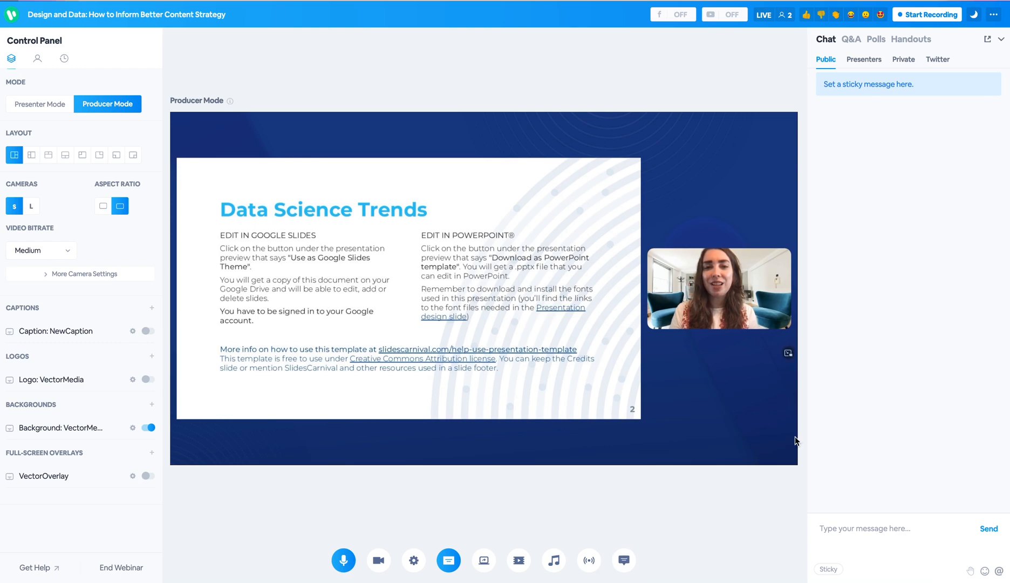
{"action": "mouse_move", "coordinate": [869, 328]}
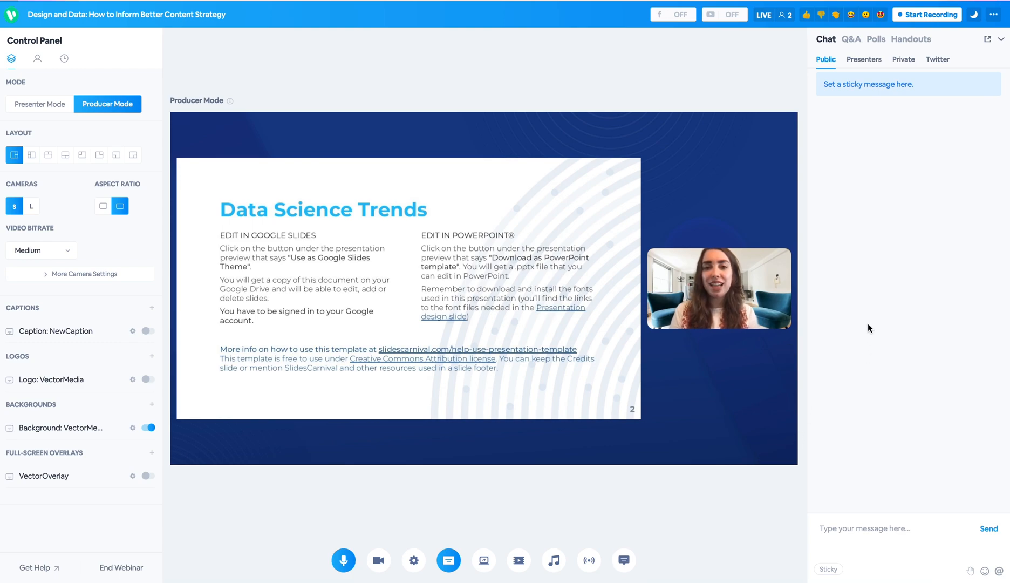
{"action": "mouse_move", "coordinate": [850, 40]}
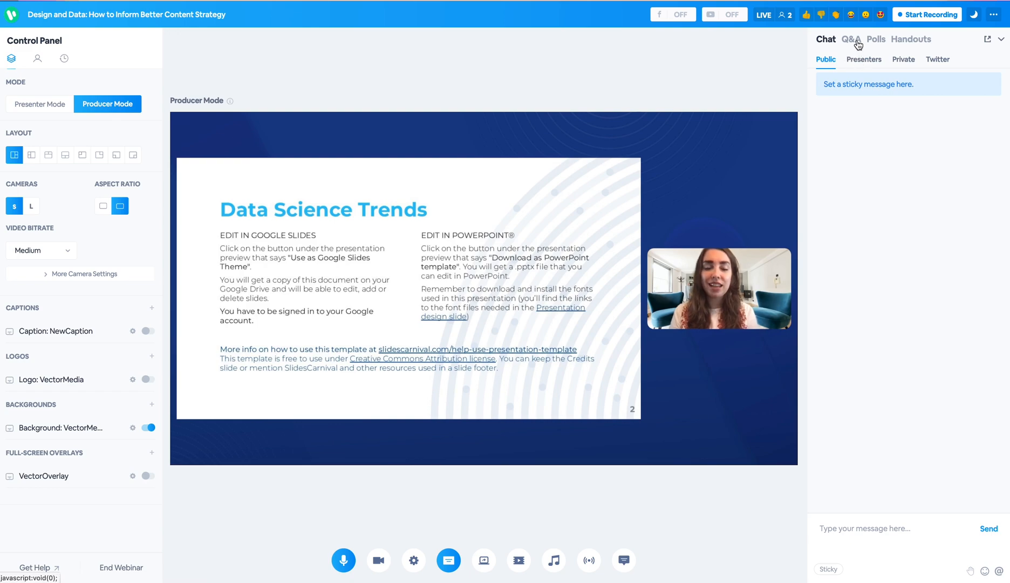
Check the Q&A panel, then view the handouts list under Handouts.
{"action": "left_click", "coordinate": [876, 39]}
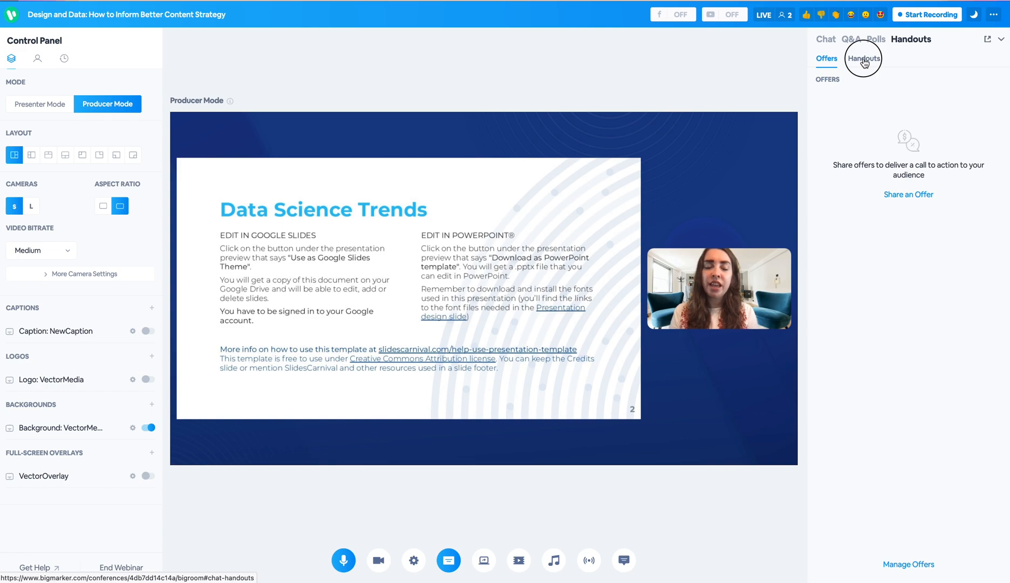
{"action": "left_click", "coordinate": [824, 40]}
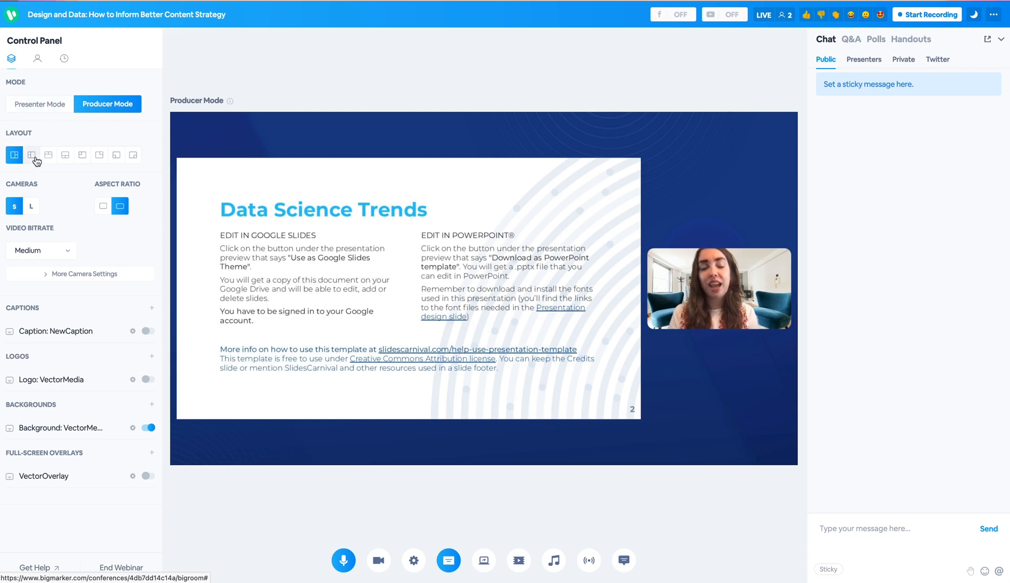
Switch to the overlaid bottom-left camera layout and enlarge the camera from M to L.
{"action": "left_click", "coordinate": [31, 154]}
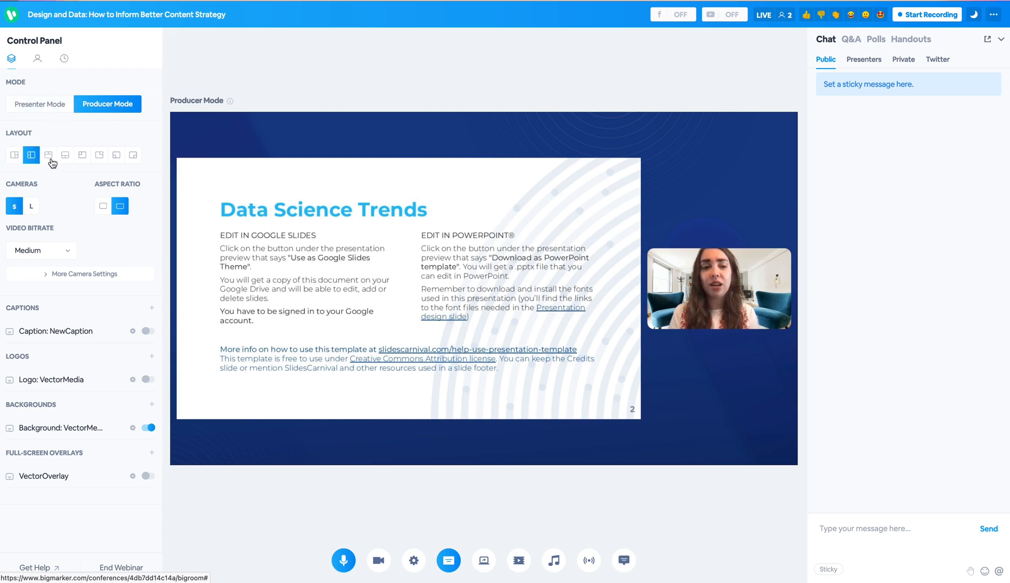
{"action": "left_click", "coordinate": [83, 155]}
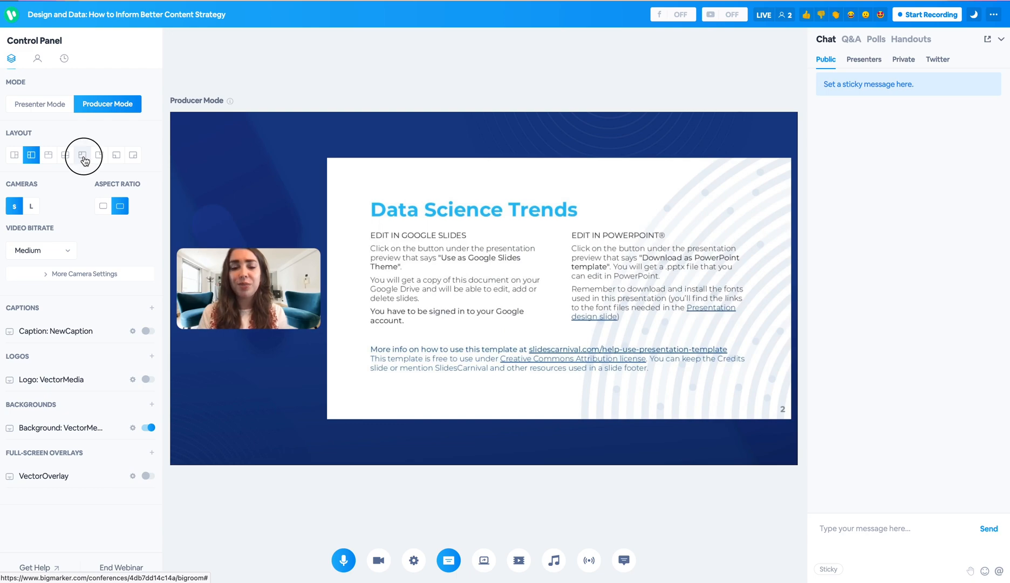
{"action": "left_click", "coordinate": [99, 156]}
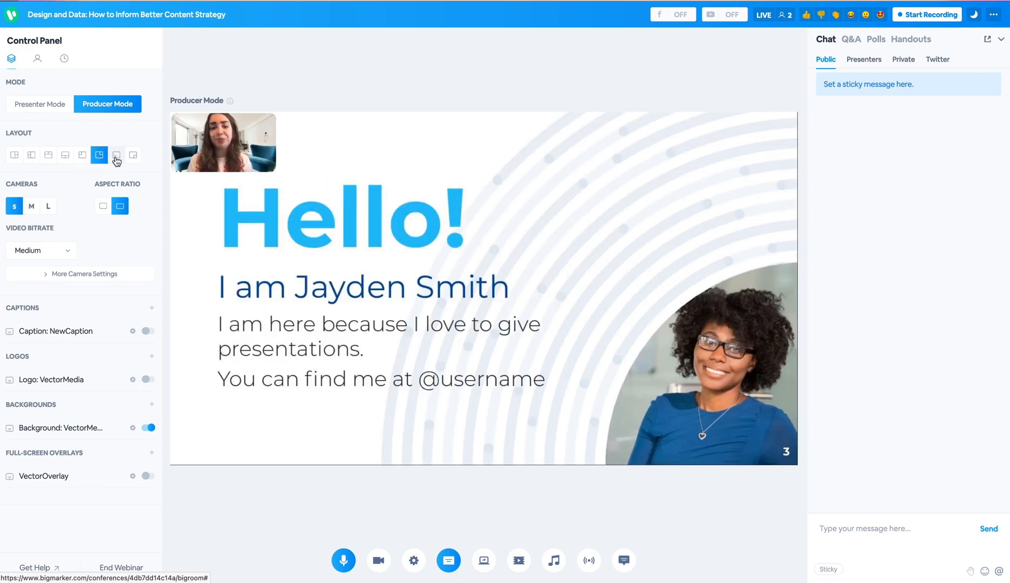
{"action": "left_click", "coordinate": [116, 154]}
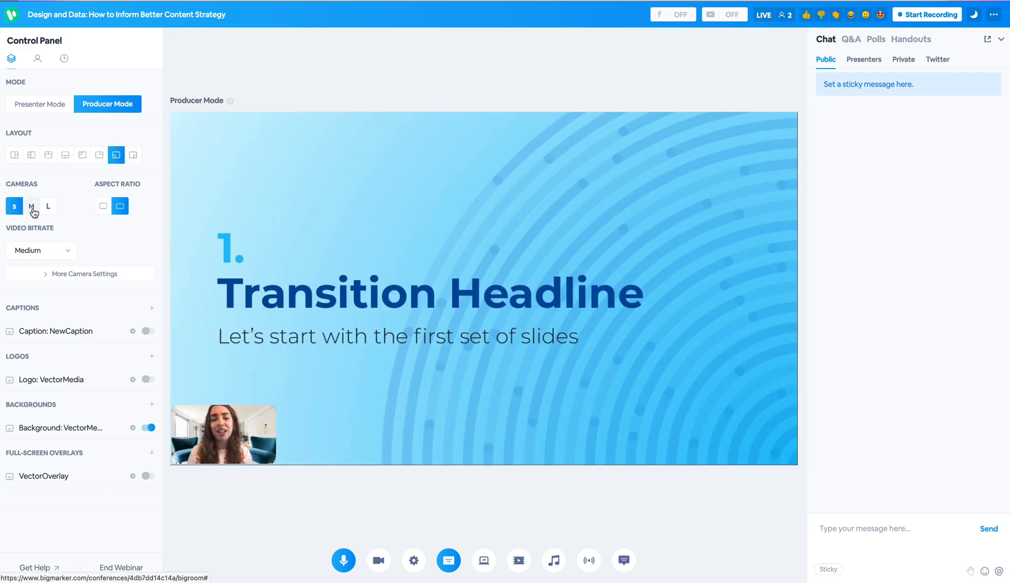
{"action": "left_click", "coordinate": [30, 206]}
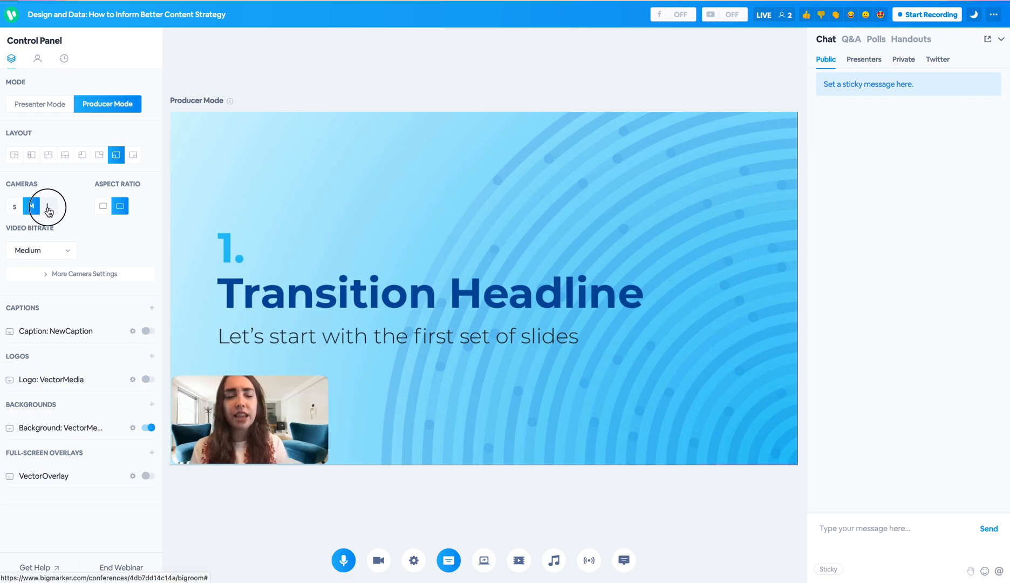
{"action": "left_click", "coordinate": [48, 205]}
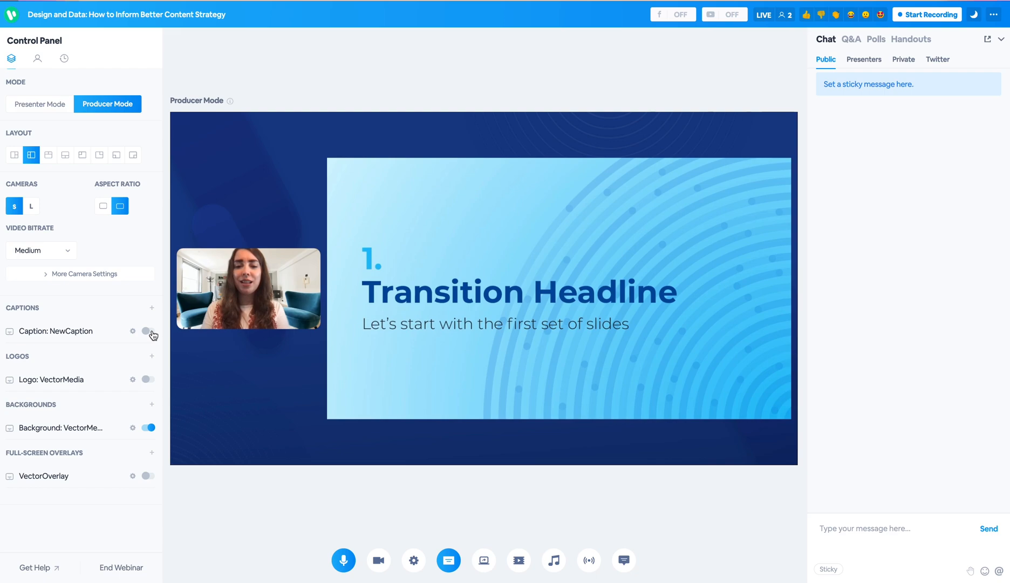
Toggle the name-and-title caption on and off, and show the VectorMedia logo.
{"action": "left_click", "coordinate": [149, 331]}
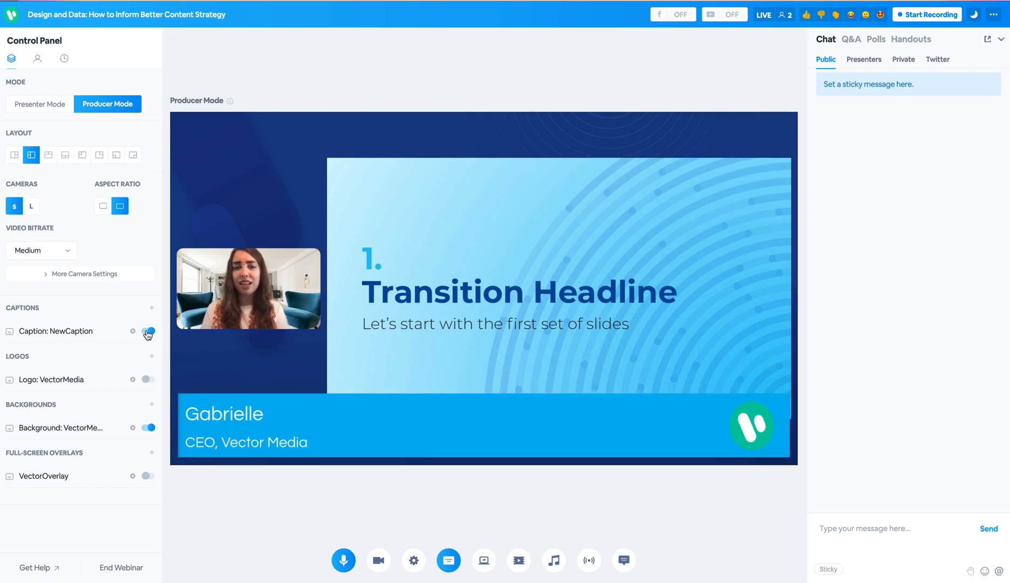
{"action": "left_click", "coordinate": [149, 334]}
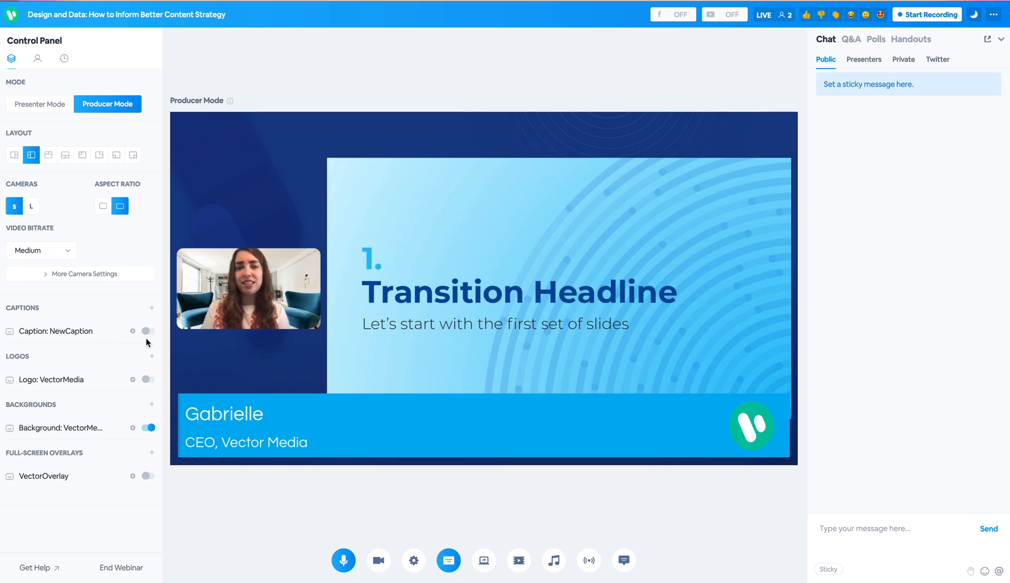
{"action": "left_click", "coordinate": [147, 379]}
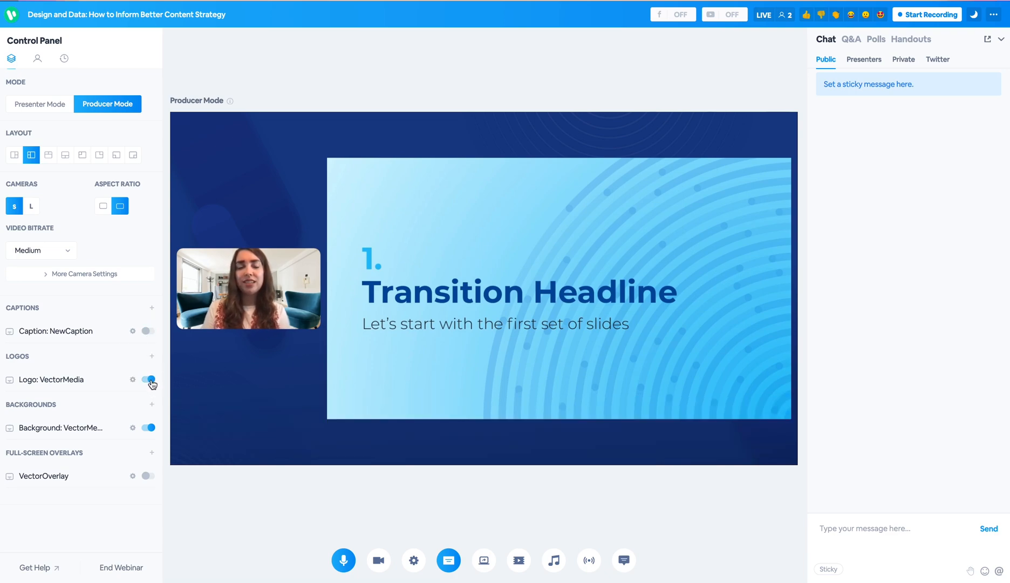
{"action": "left_click", "coordinate": [151, 379]}
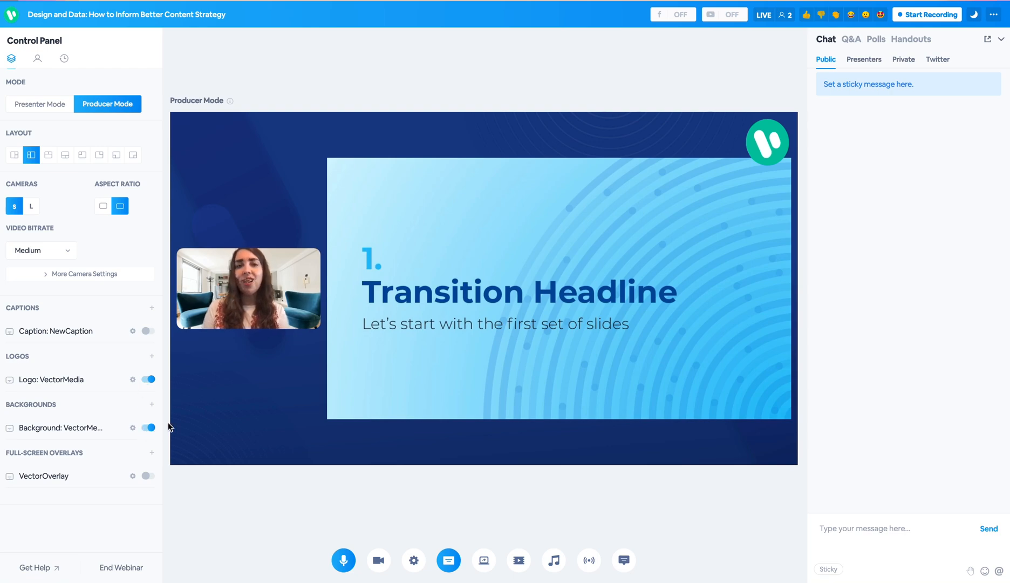
Toggle the custom background off and back on, then enable the VectorOverlay full-screen overlay.
{"action": "left_click", "coordinate": [149, 427]}
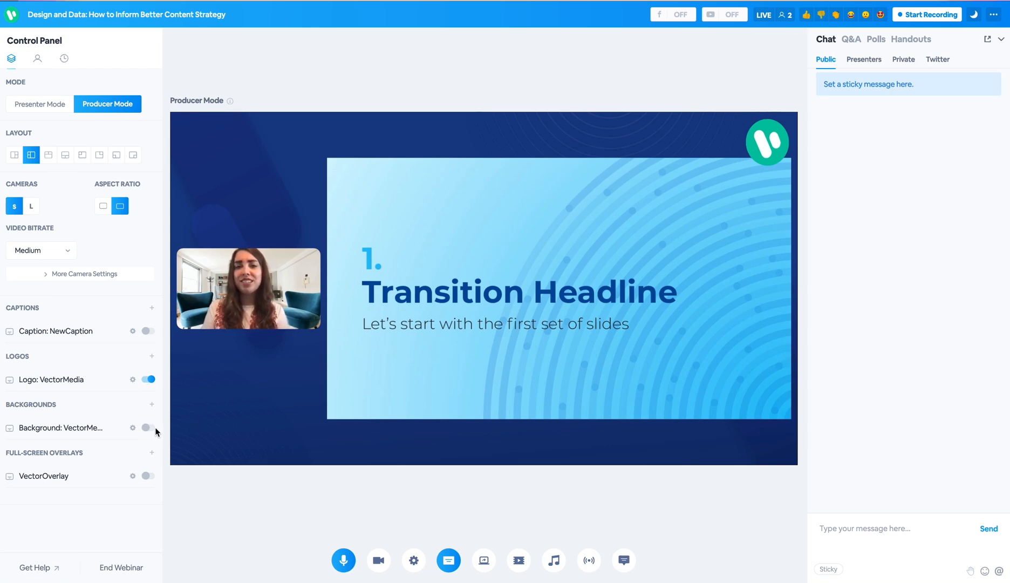
{"action": "left_click", "coordinate": [146, 427]}
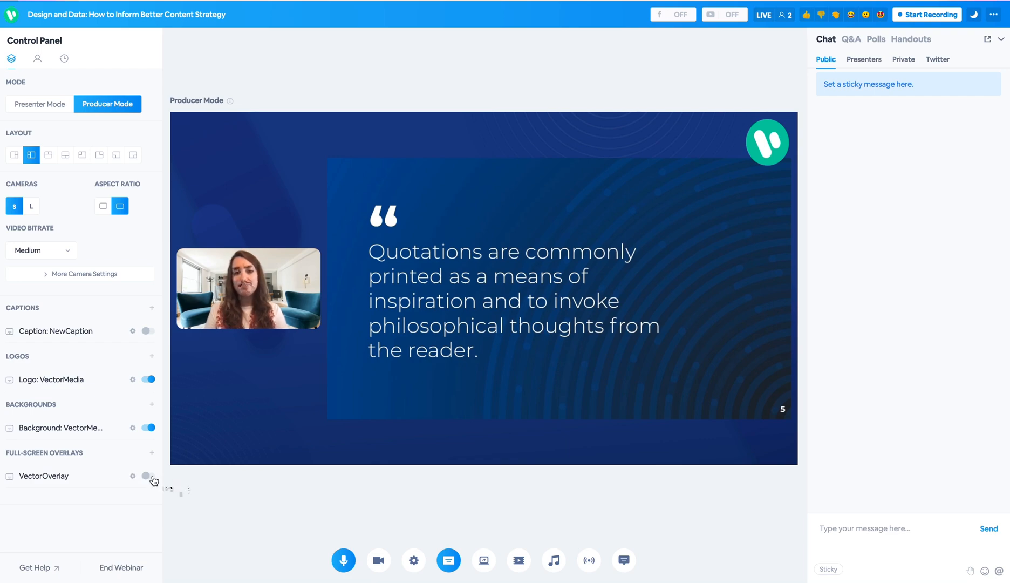
{"action": "left_click", "coordinate": [150, 478]}
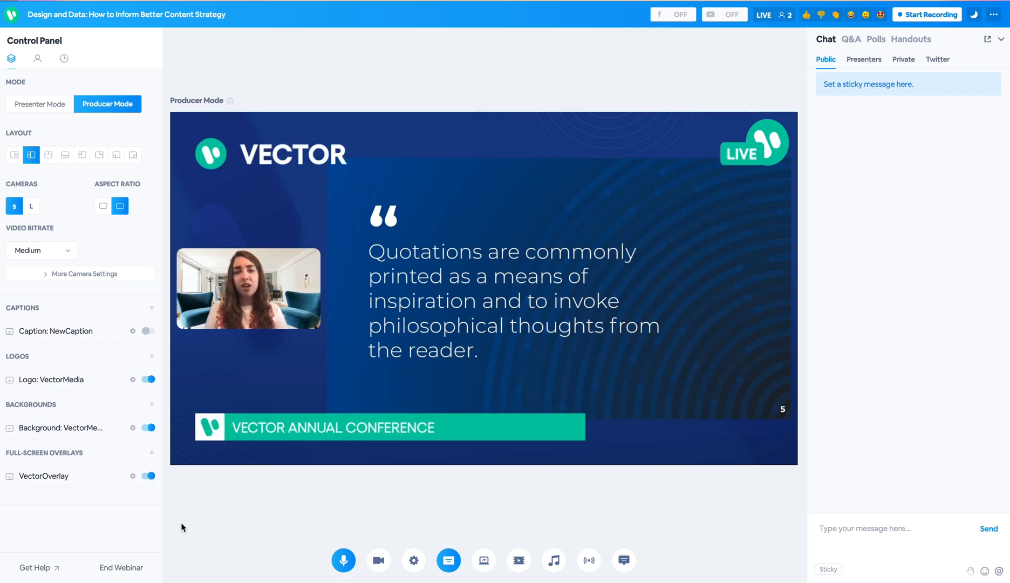